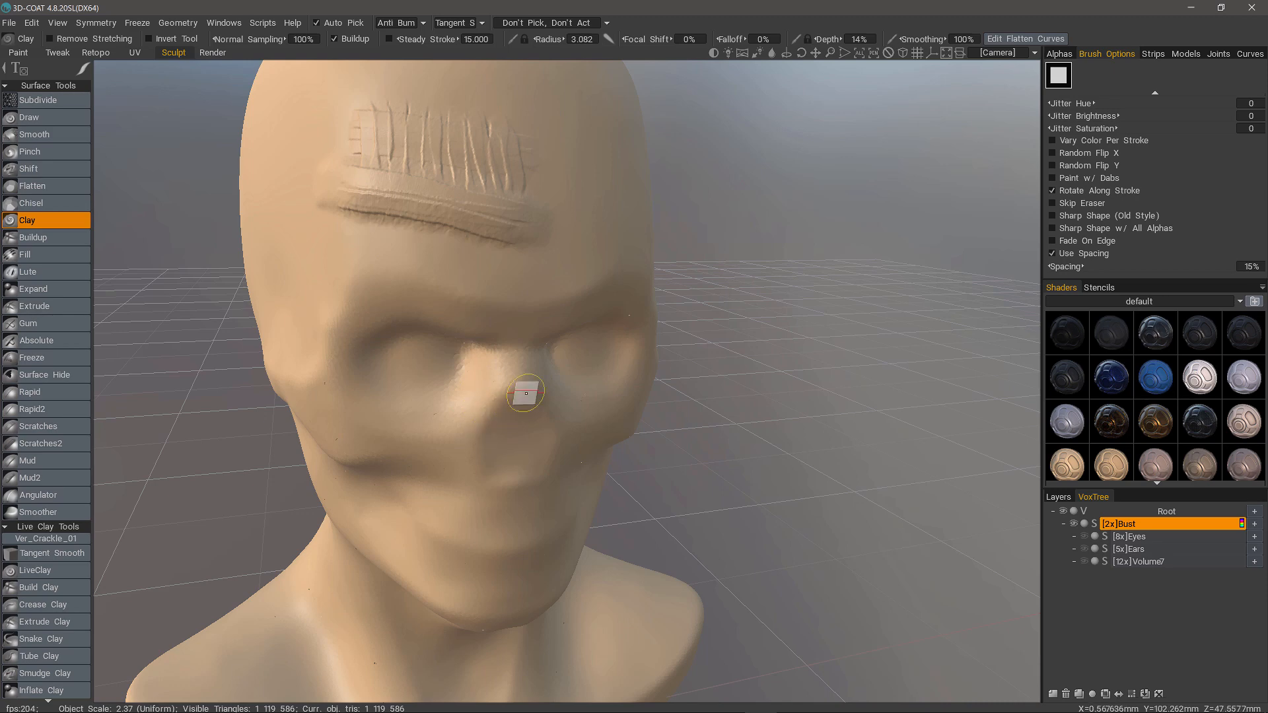
Step: Remesh the bust via Geometry > Remesh, accepting the Required Poly Count of about 1.1 million triangles
{"action": "left_click_drag", "start_coordinate": [525, 392], "coordinate": [370, 427]}
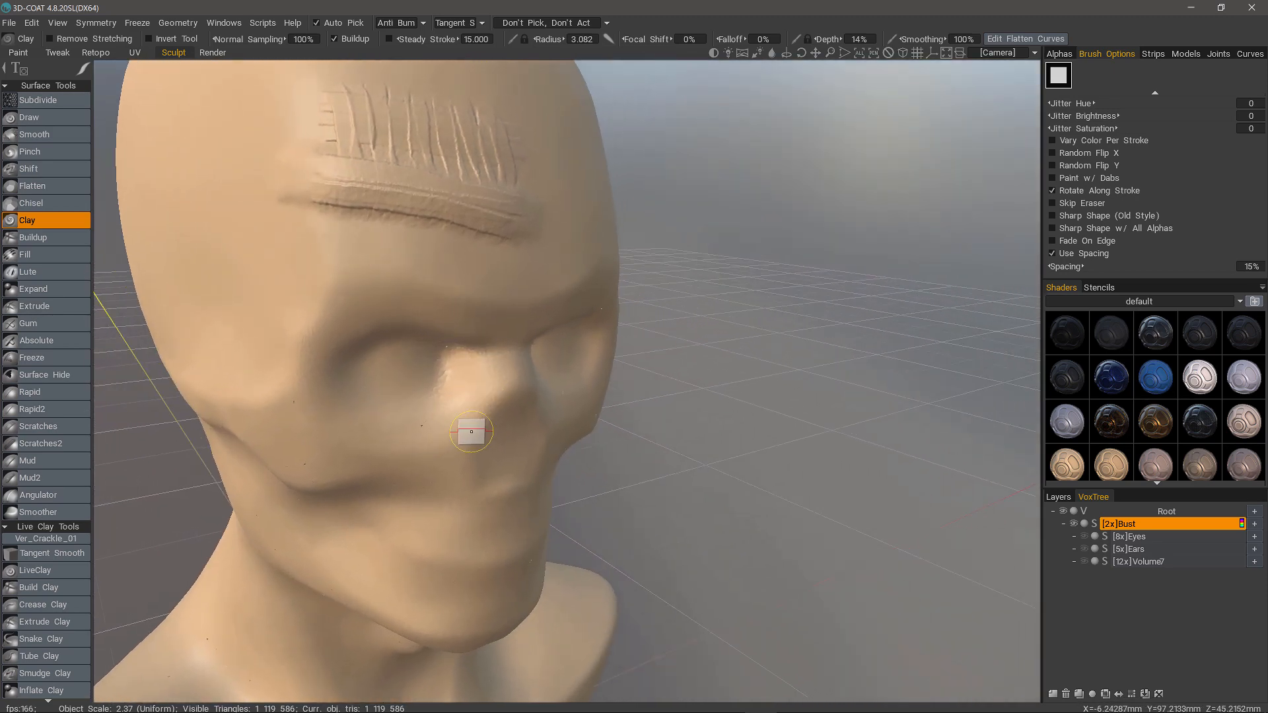
{"action": "left_click_drag", "start_coordinate": [471, 431], "coordinate": [452, 168]}
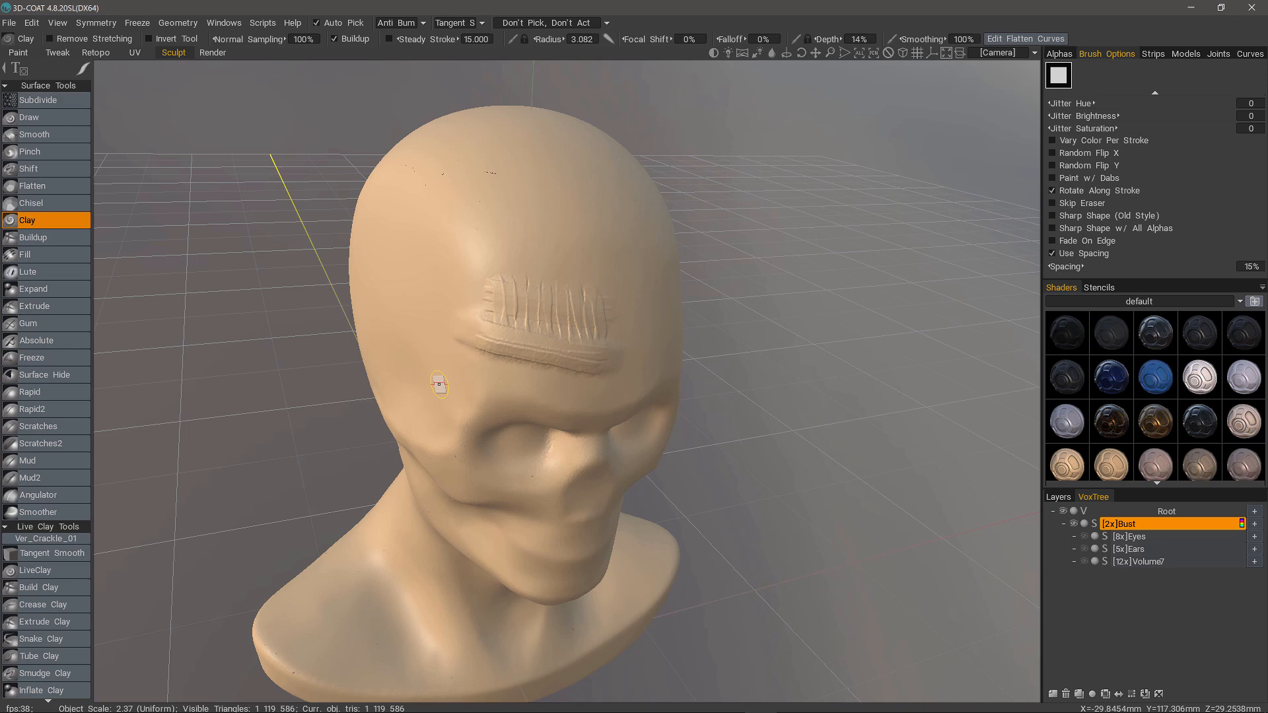
{"action": "mouse_move", "coordinate": [493, 383]}
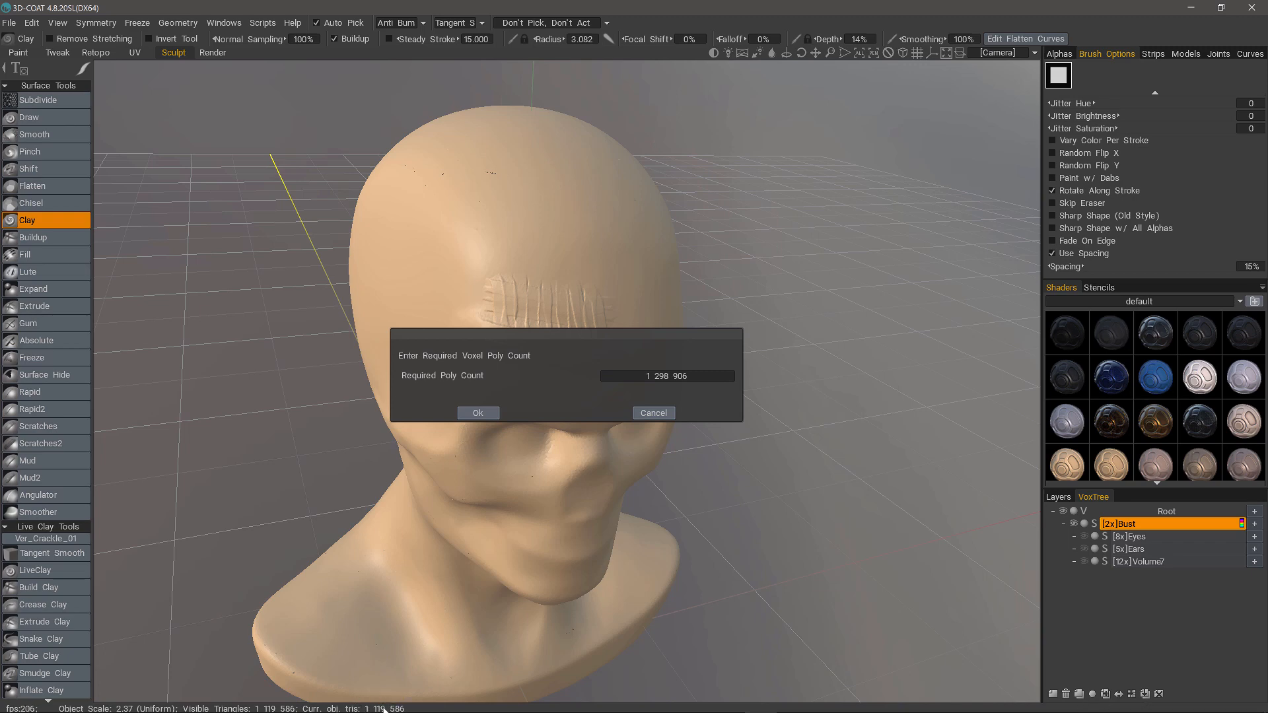
{"action": "left_click", "coordinate": [477, 412]}
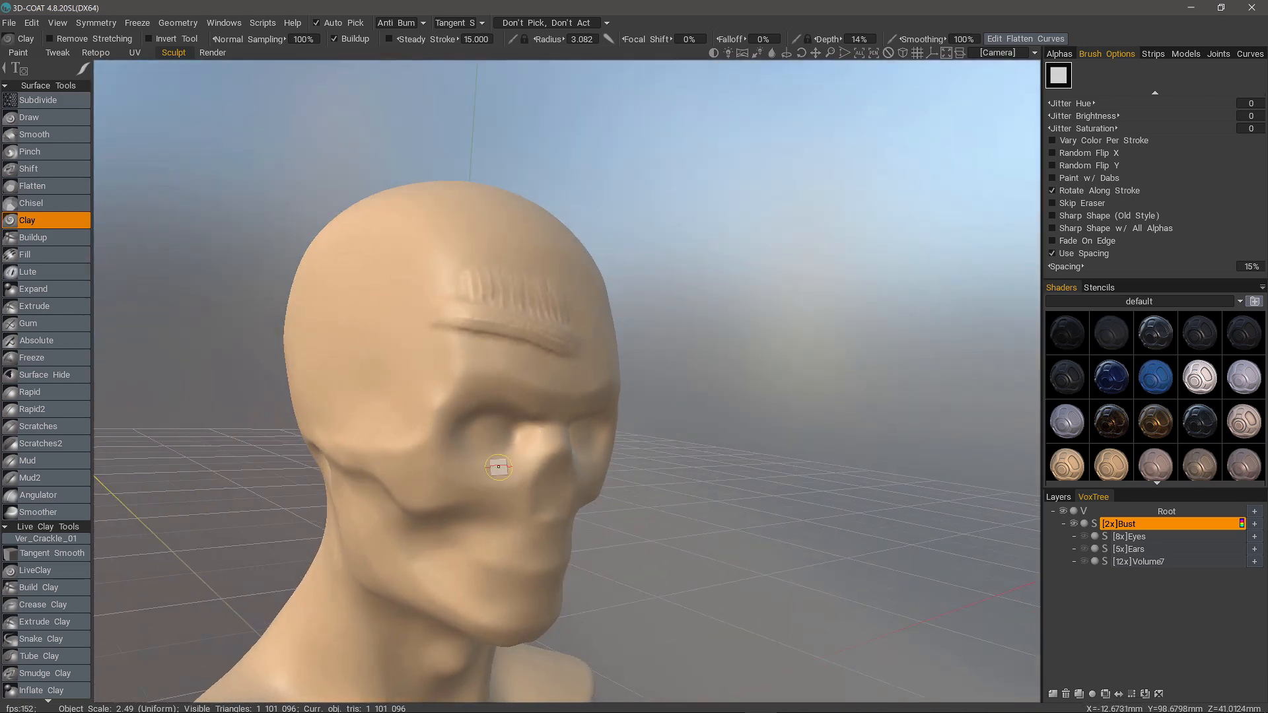
{"action": "left_click_drag", "start_coordinate": [499, 467], "coordinate": [391, 449]}
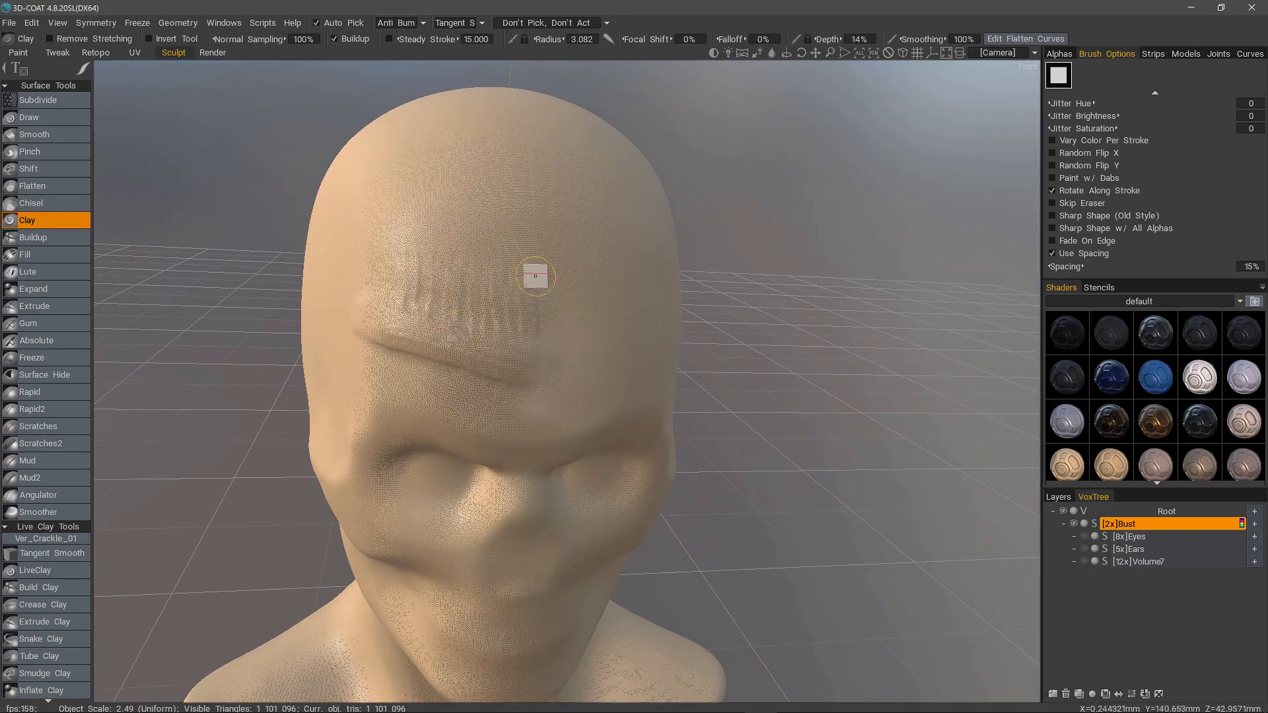
{"action": "left_click_drag", "start_coordinate": [535, 276], "coordinate": [454, 304]}
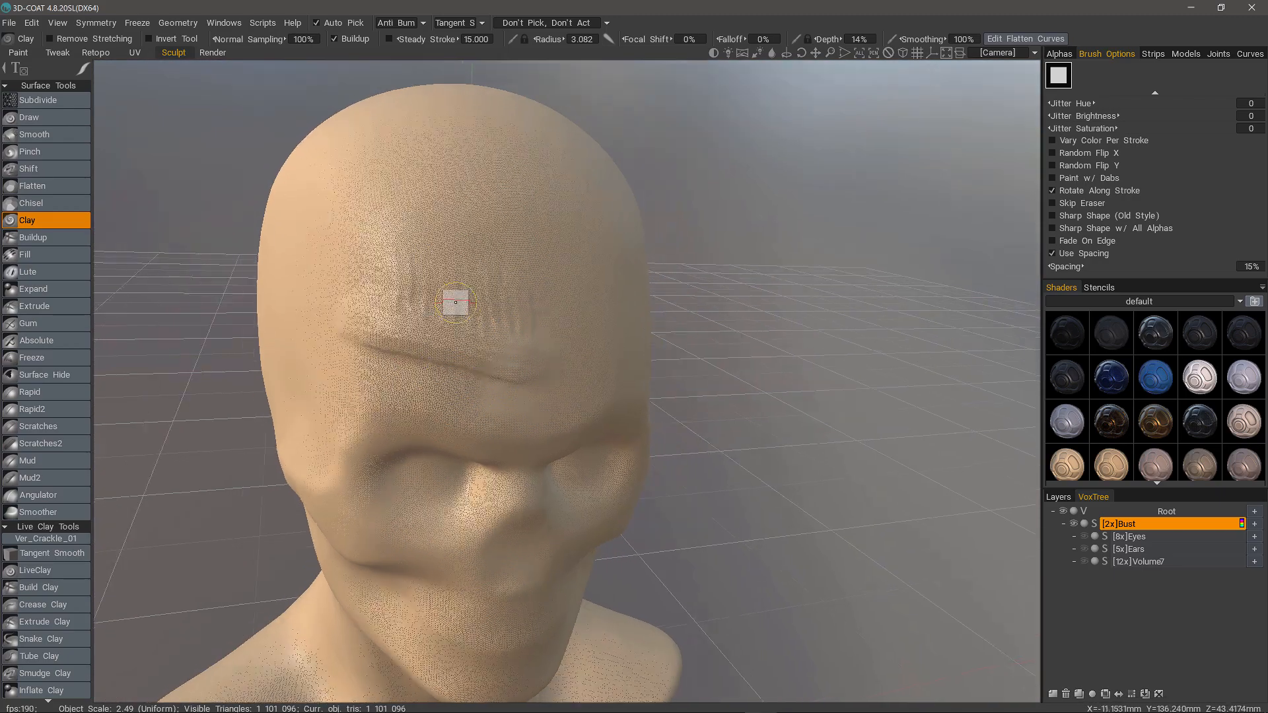
{"action": "left_click_drag", "start_coordinate": [454, 304], "coordinate": [369, 290]}
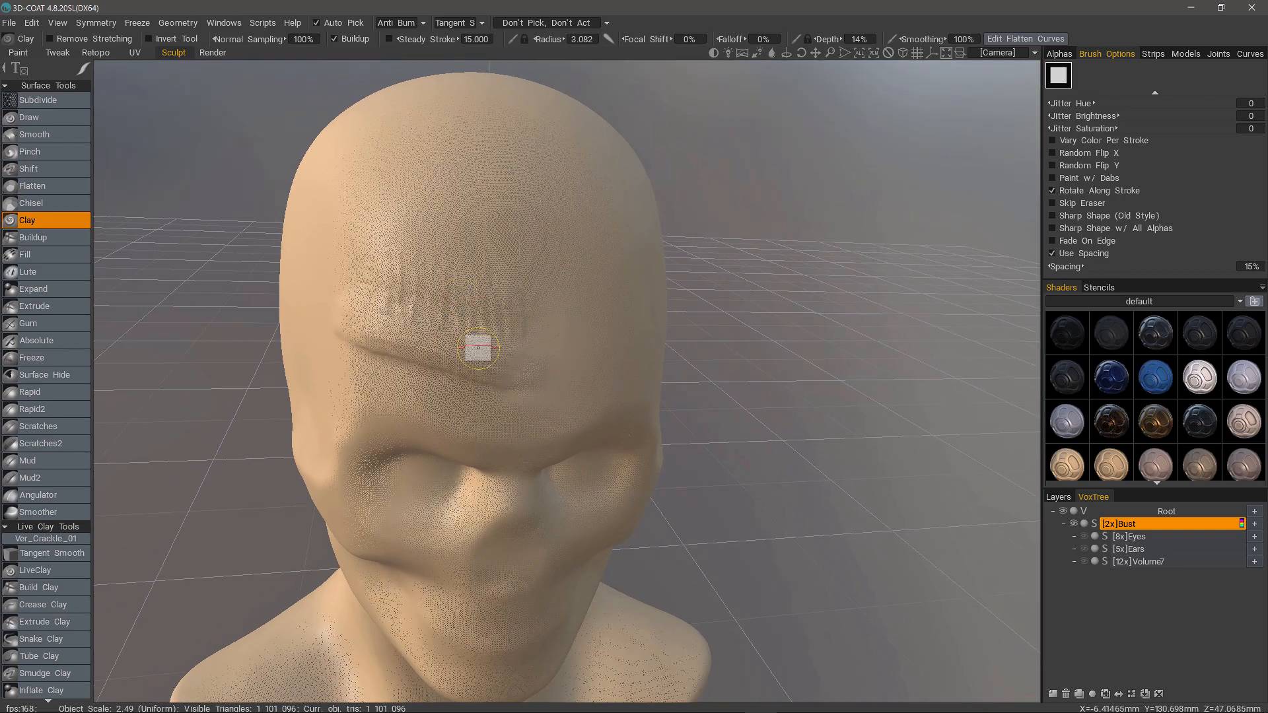
{"action": "left_click_drag", "start_coordinate": [477, 347], "coordinate": [437, 418]}
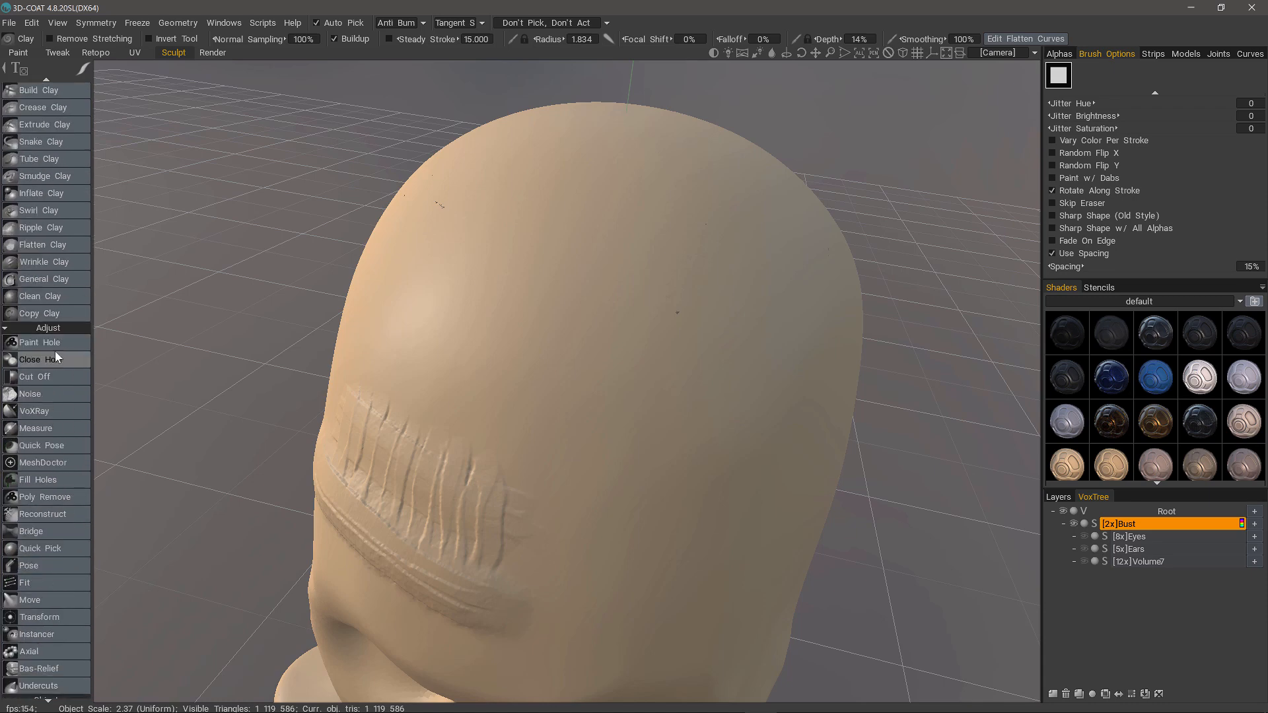
{"action": "mouse_move", "coordinate": [37, 480]}
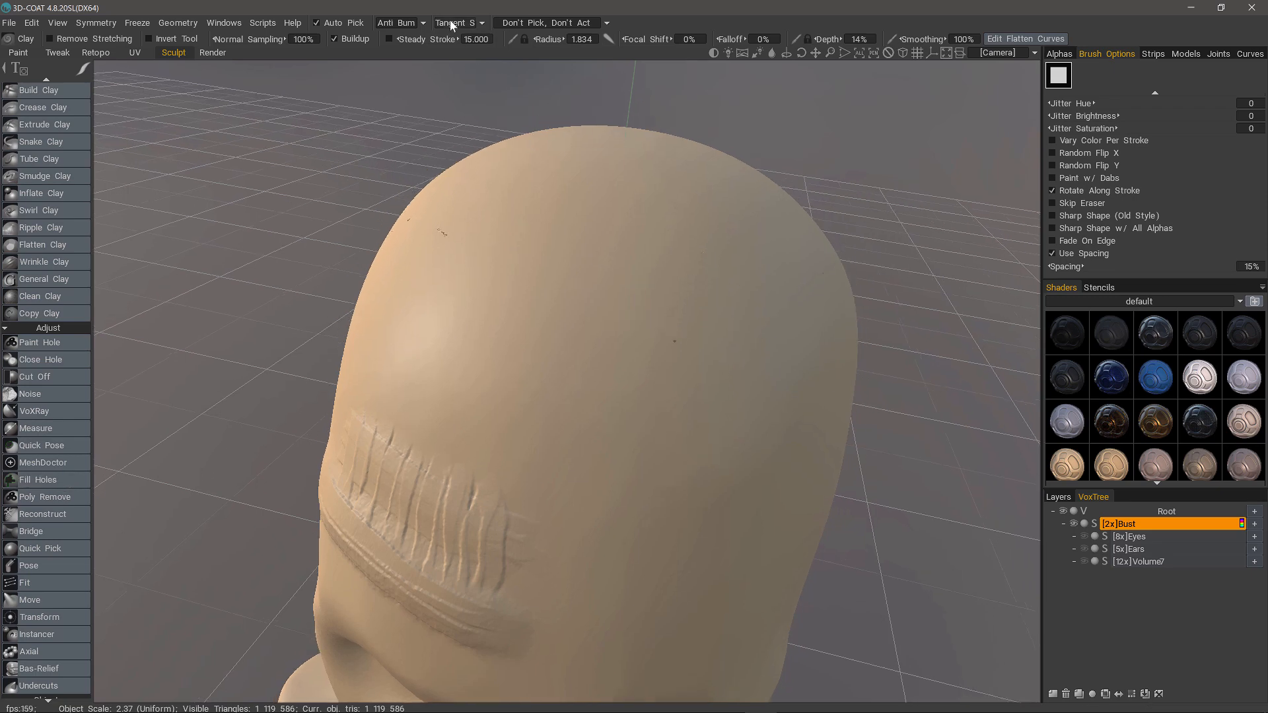
{"action": "mouse_move", "coordinate": [42, 514]}
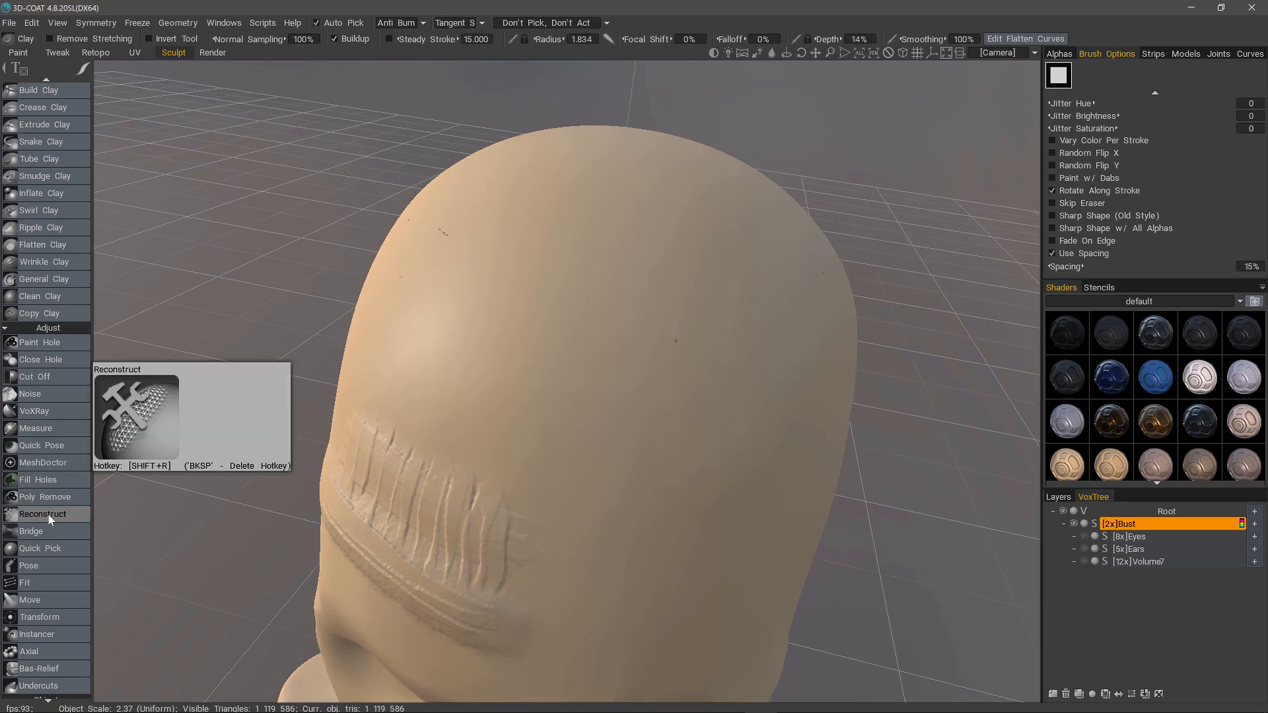
{"action": "mouse_move", "coordinate": [677, 341]}
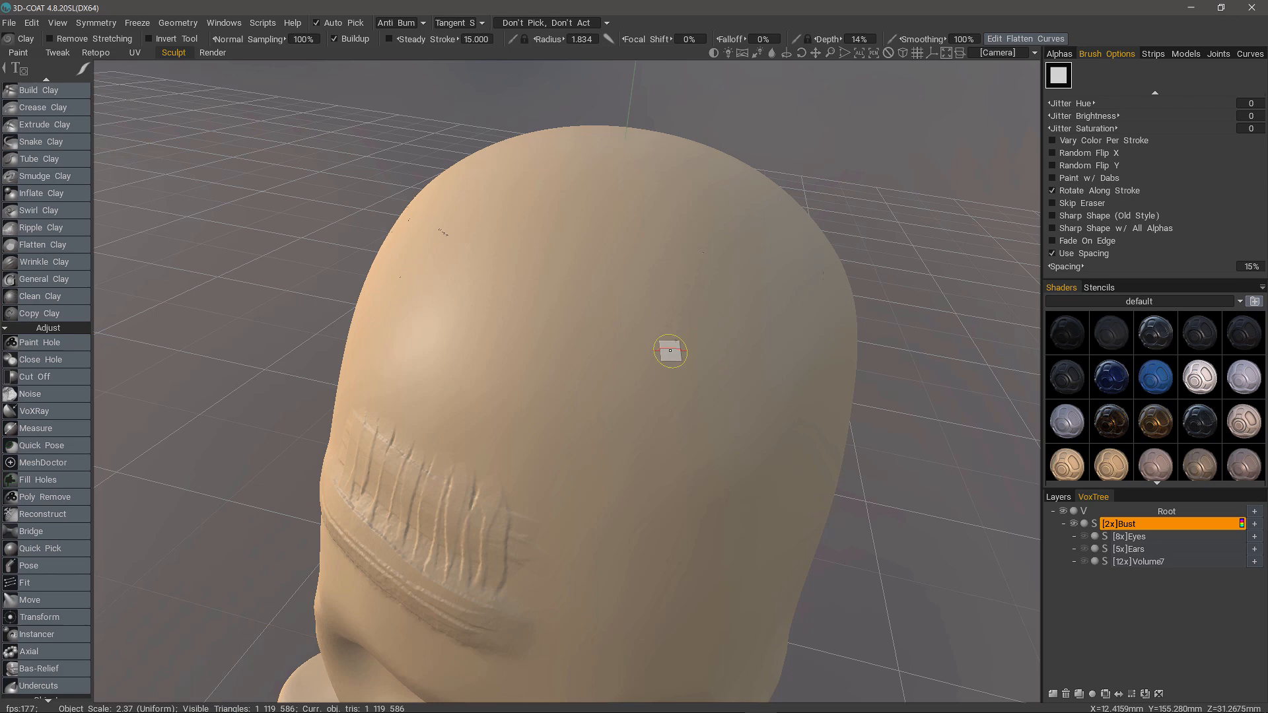
{"action": "mouse_move", "coordinate": [454, 23]}
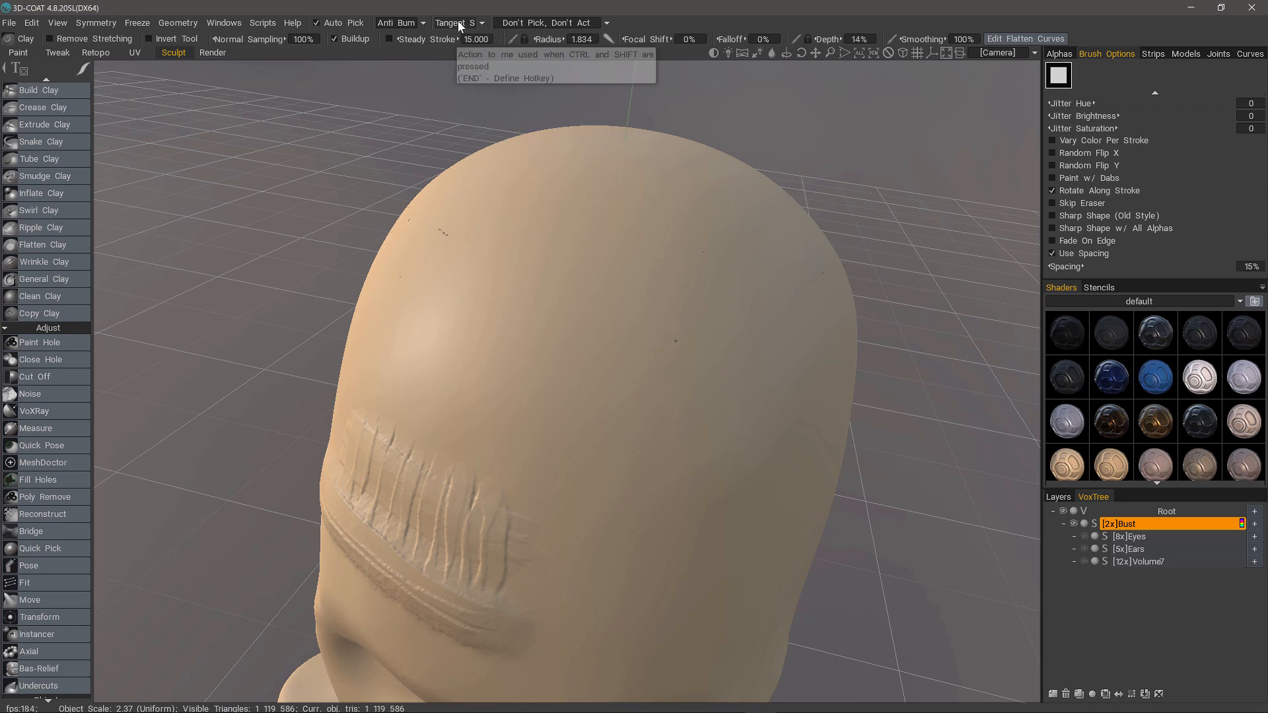
{"action": "left_click", "coordinate": [456, 22]}
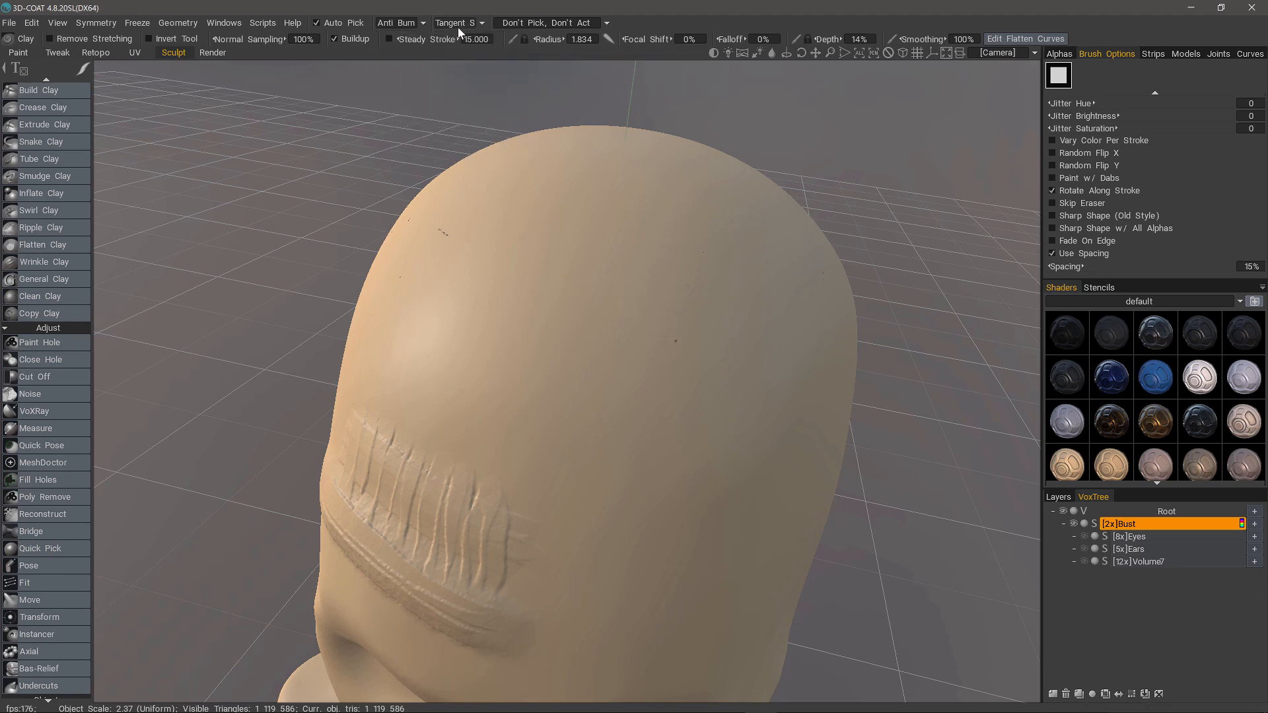
{"action": "left_click", "coordinate": [456, 23]}
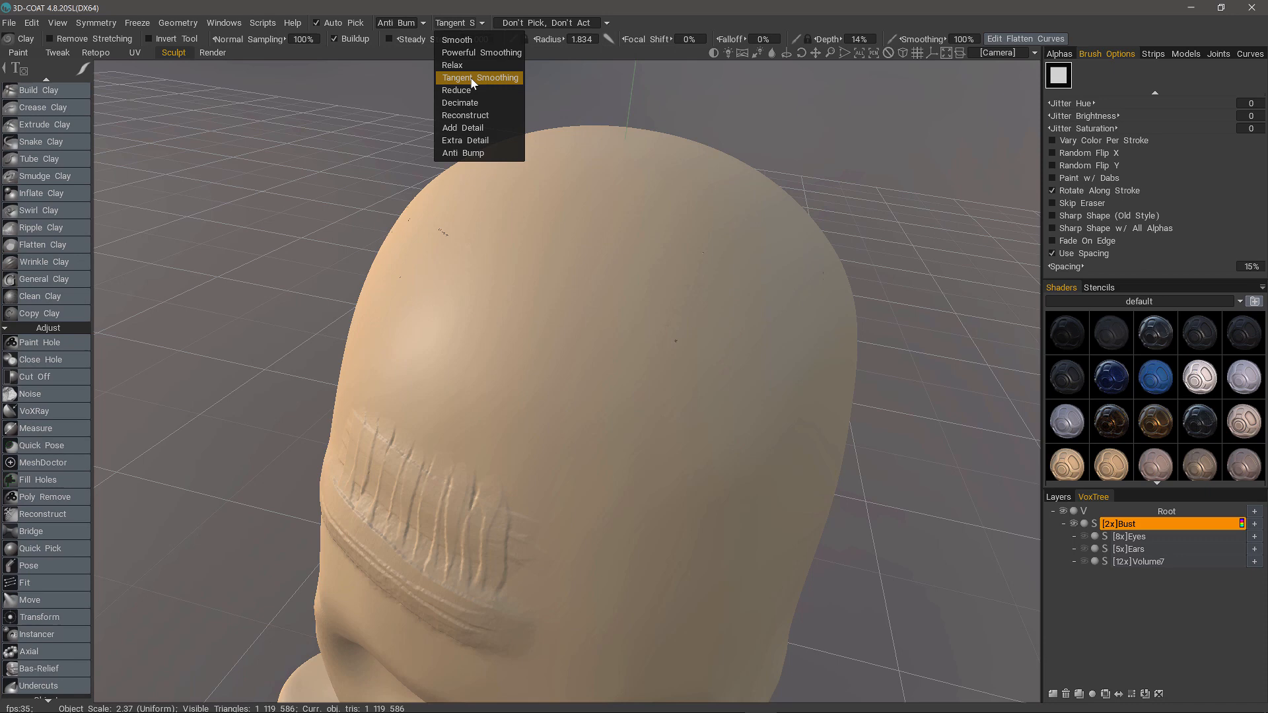
{"action": "mouse_move", "coordinate": [477, 88]}
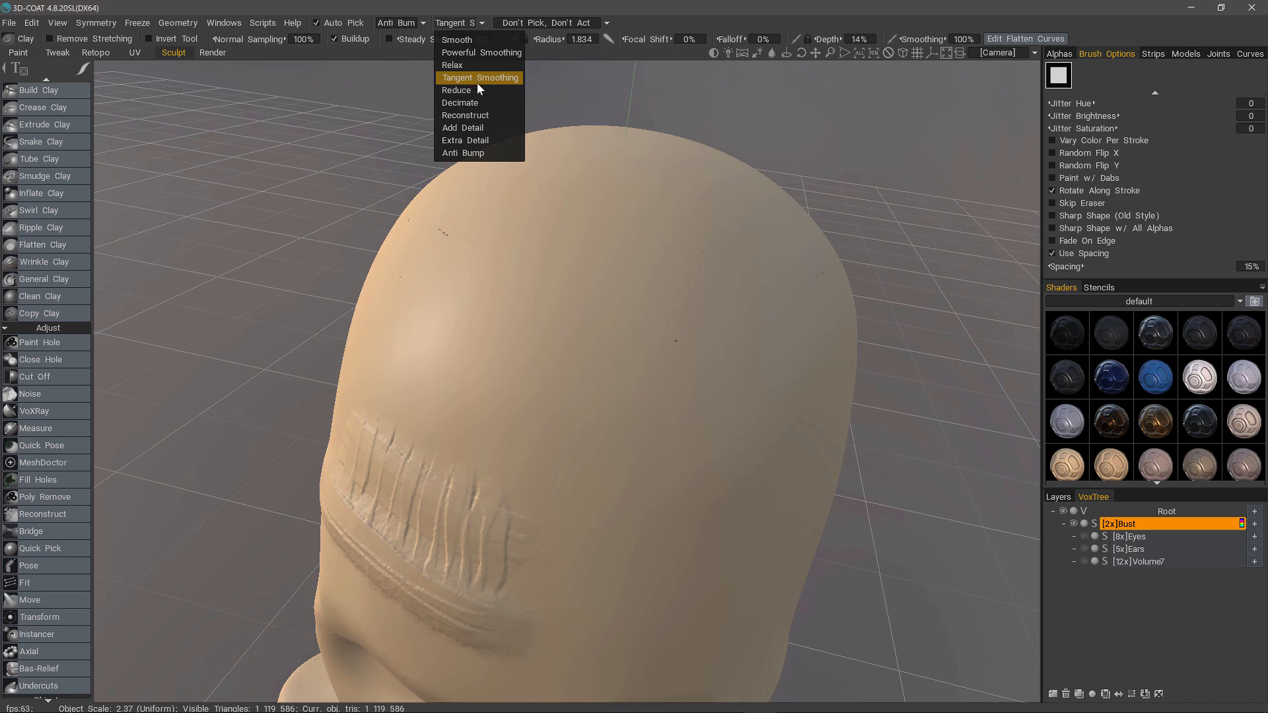
{"action": "mouse_move", "coordinate": [481, 53]}
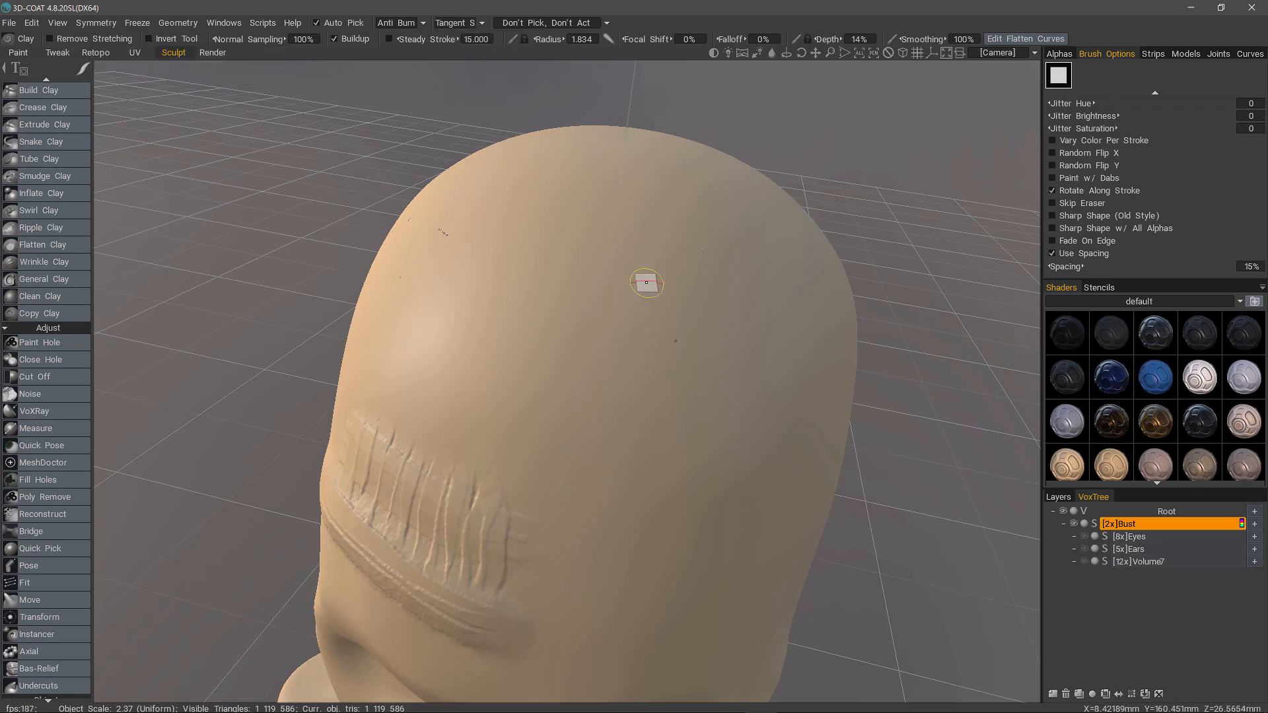
{"action": "mouse_move", "coordinate": [652, 370]}
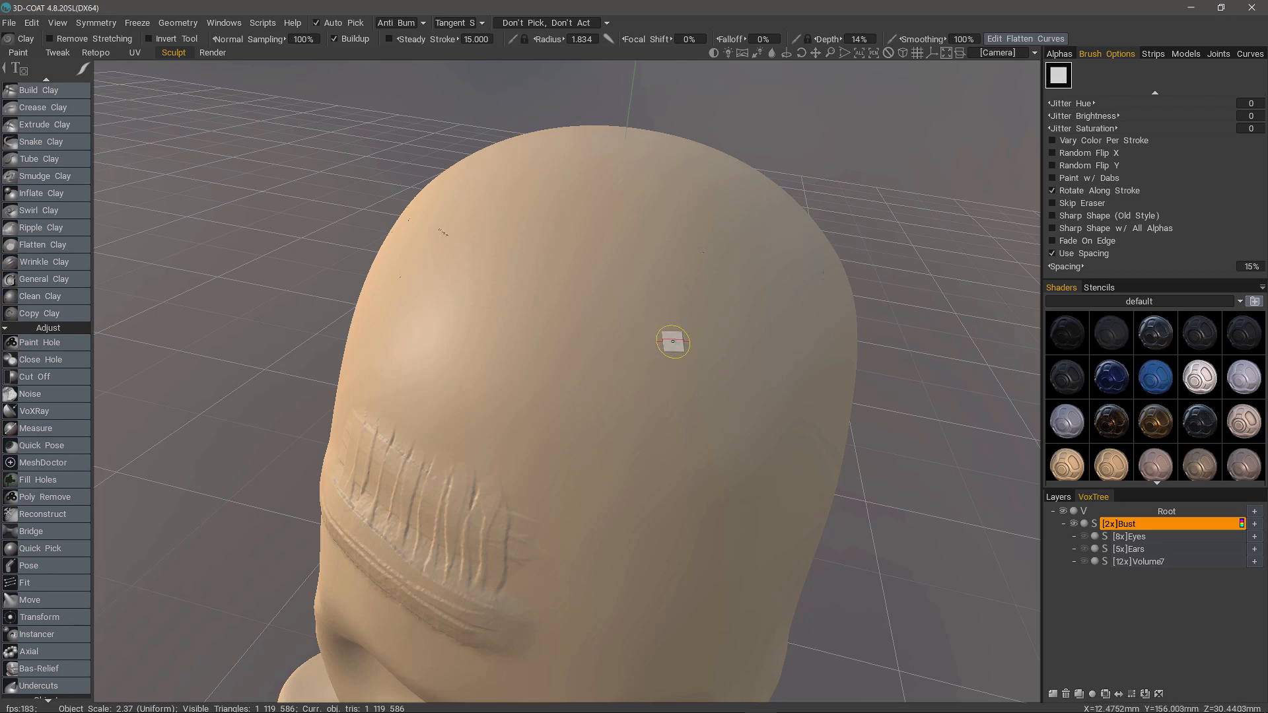
{"action": "mouse_move", "coordinate": [665, 319]}
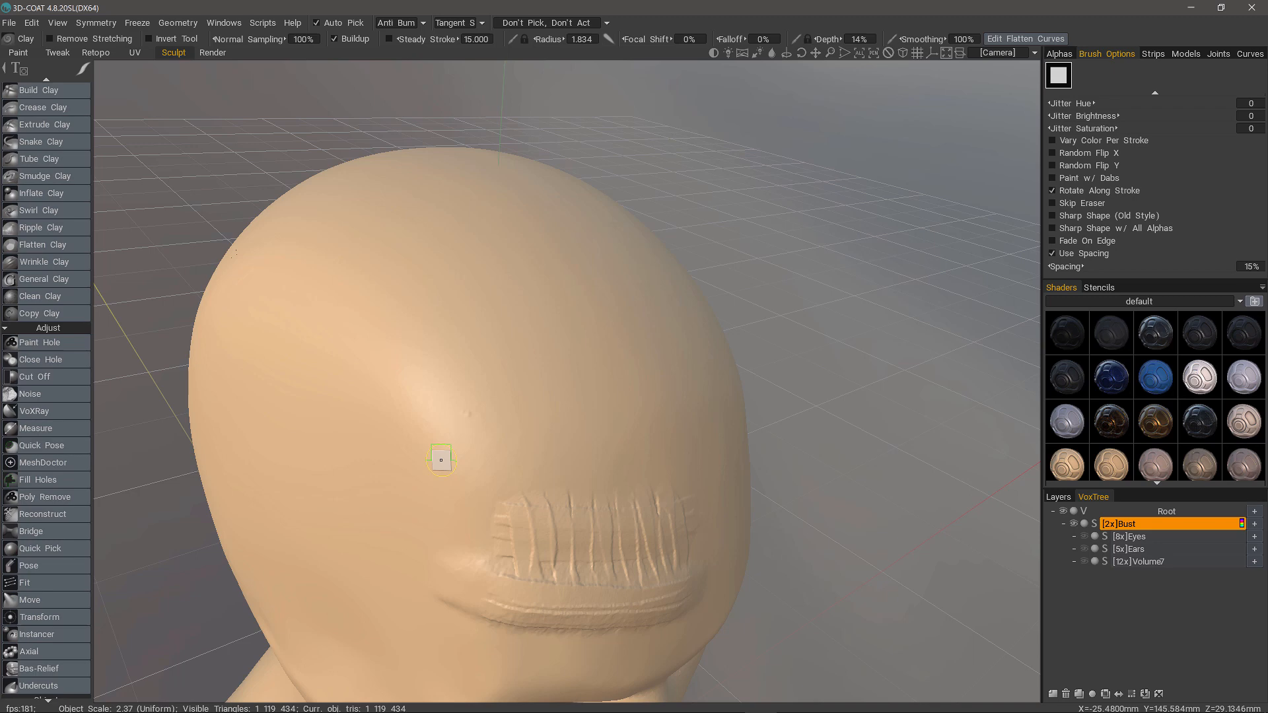
{"action": "mouse_move", "coordinate": [432, 474]}
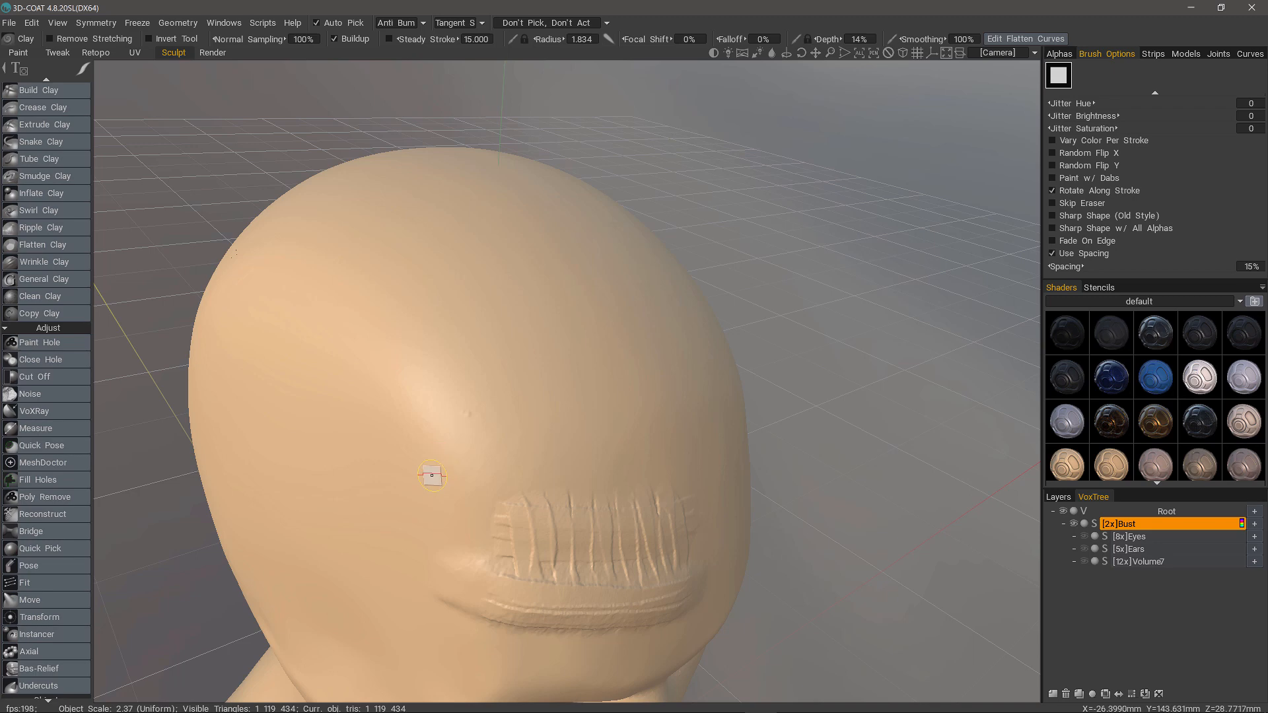